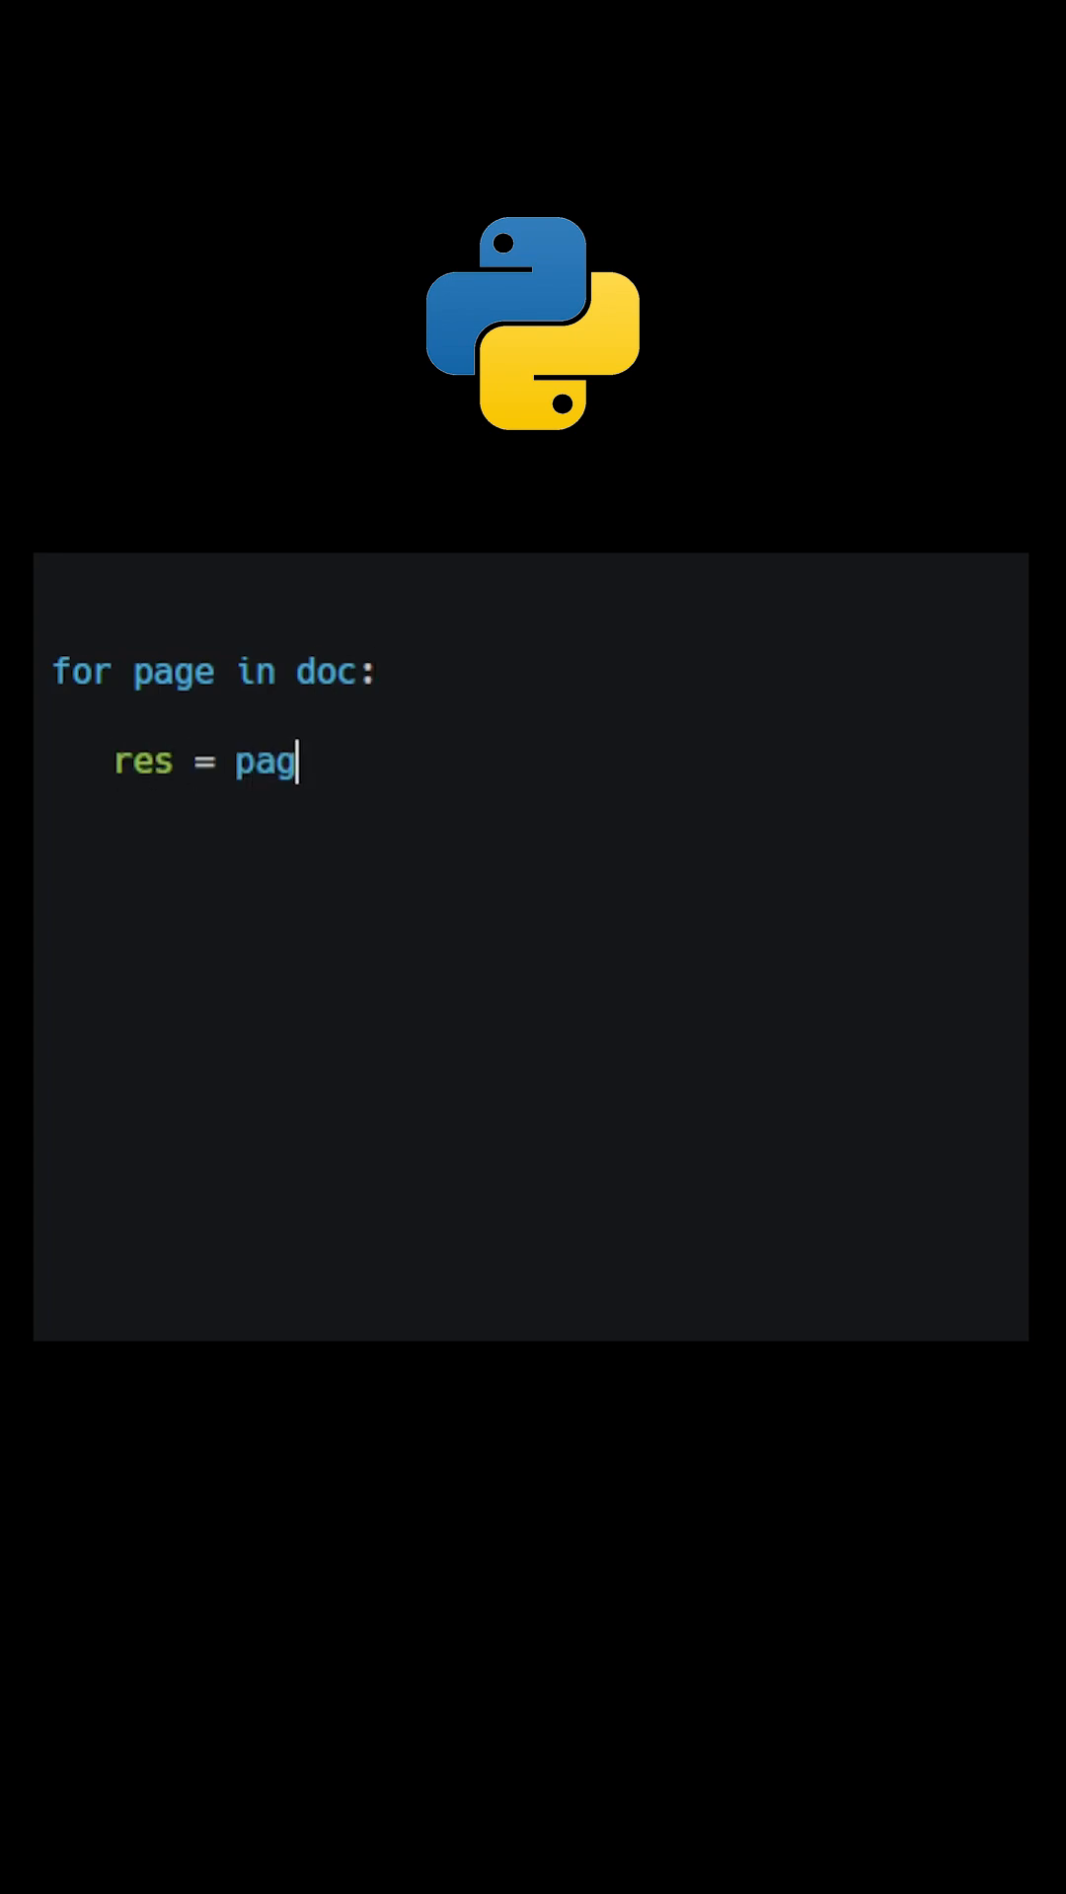
{"action": "type", "text": "e.search_for(needle)"}
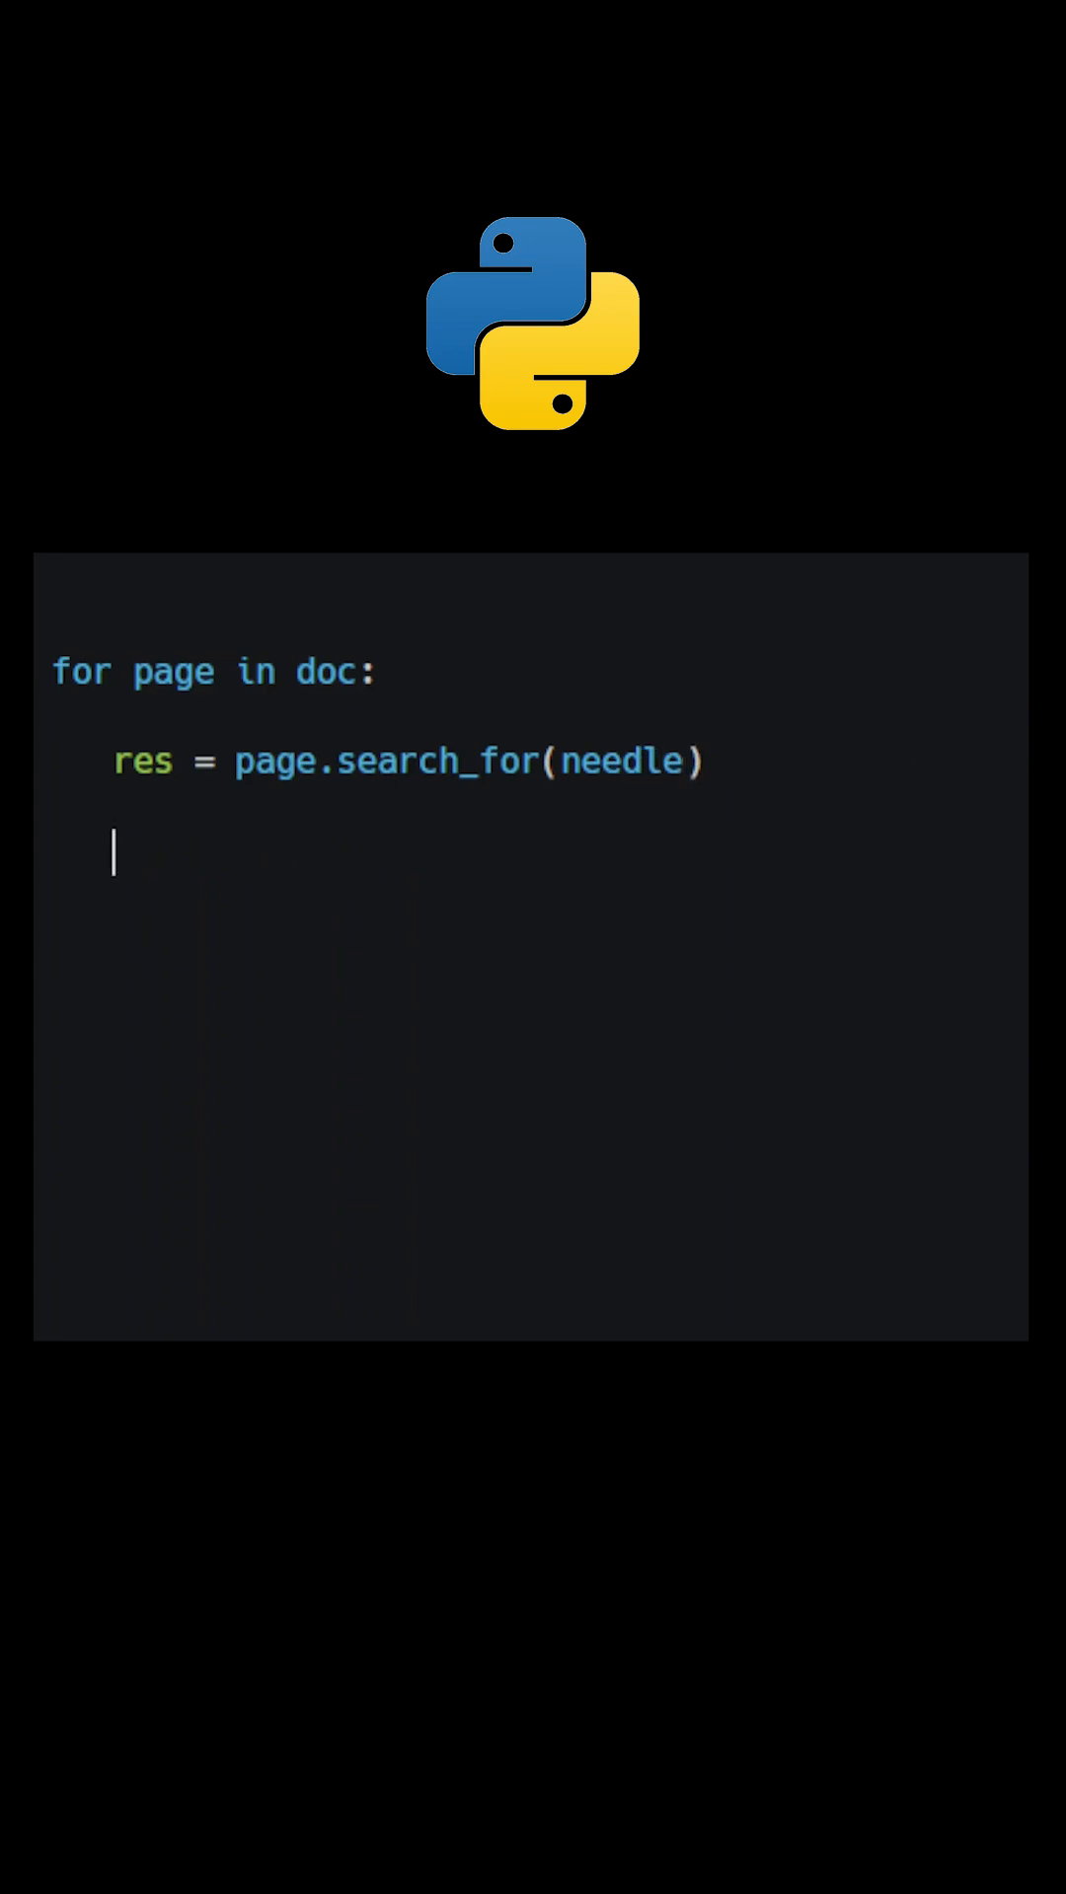
{"action": "type", "text": "for fo"}
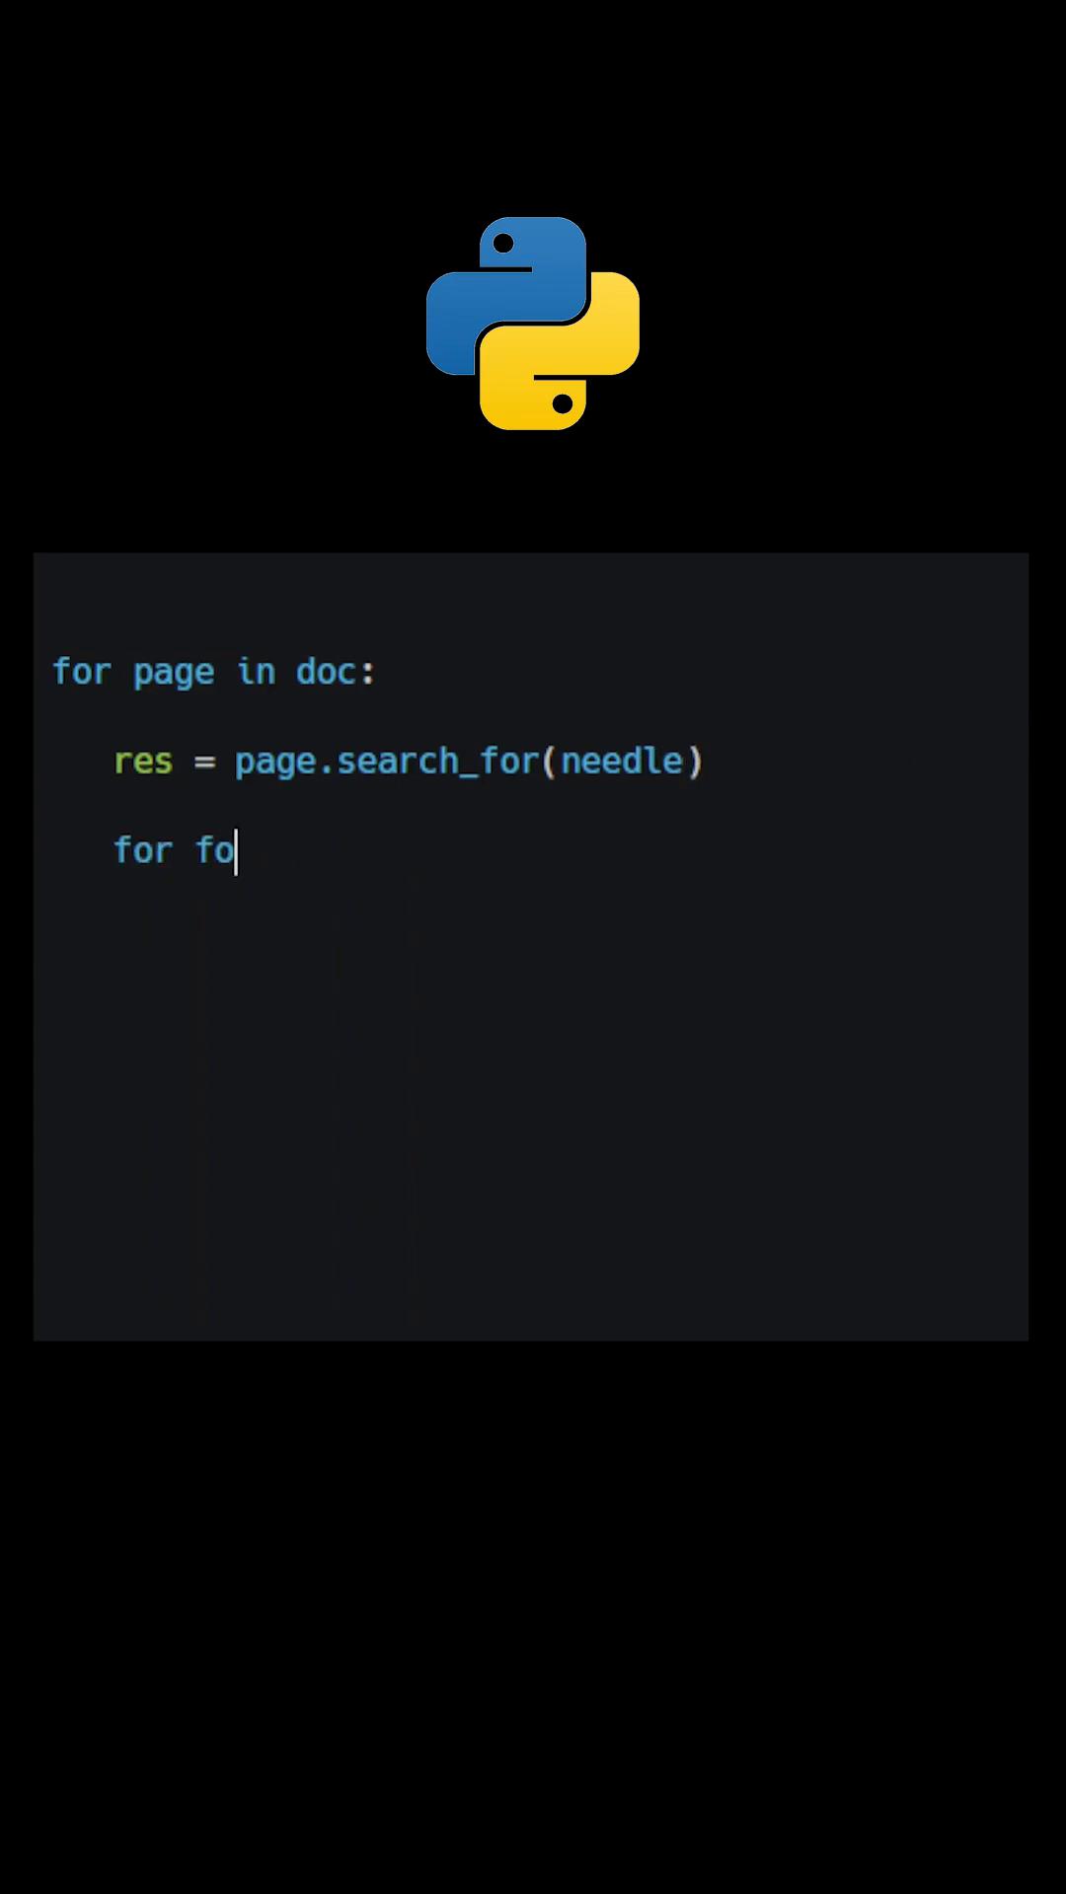
{"action": "type", "text": "und in res:"}
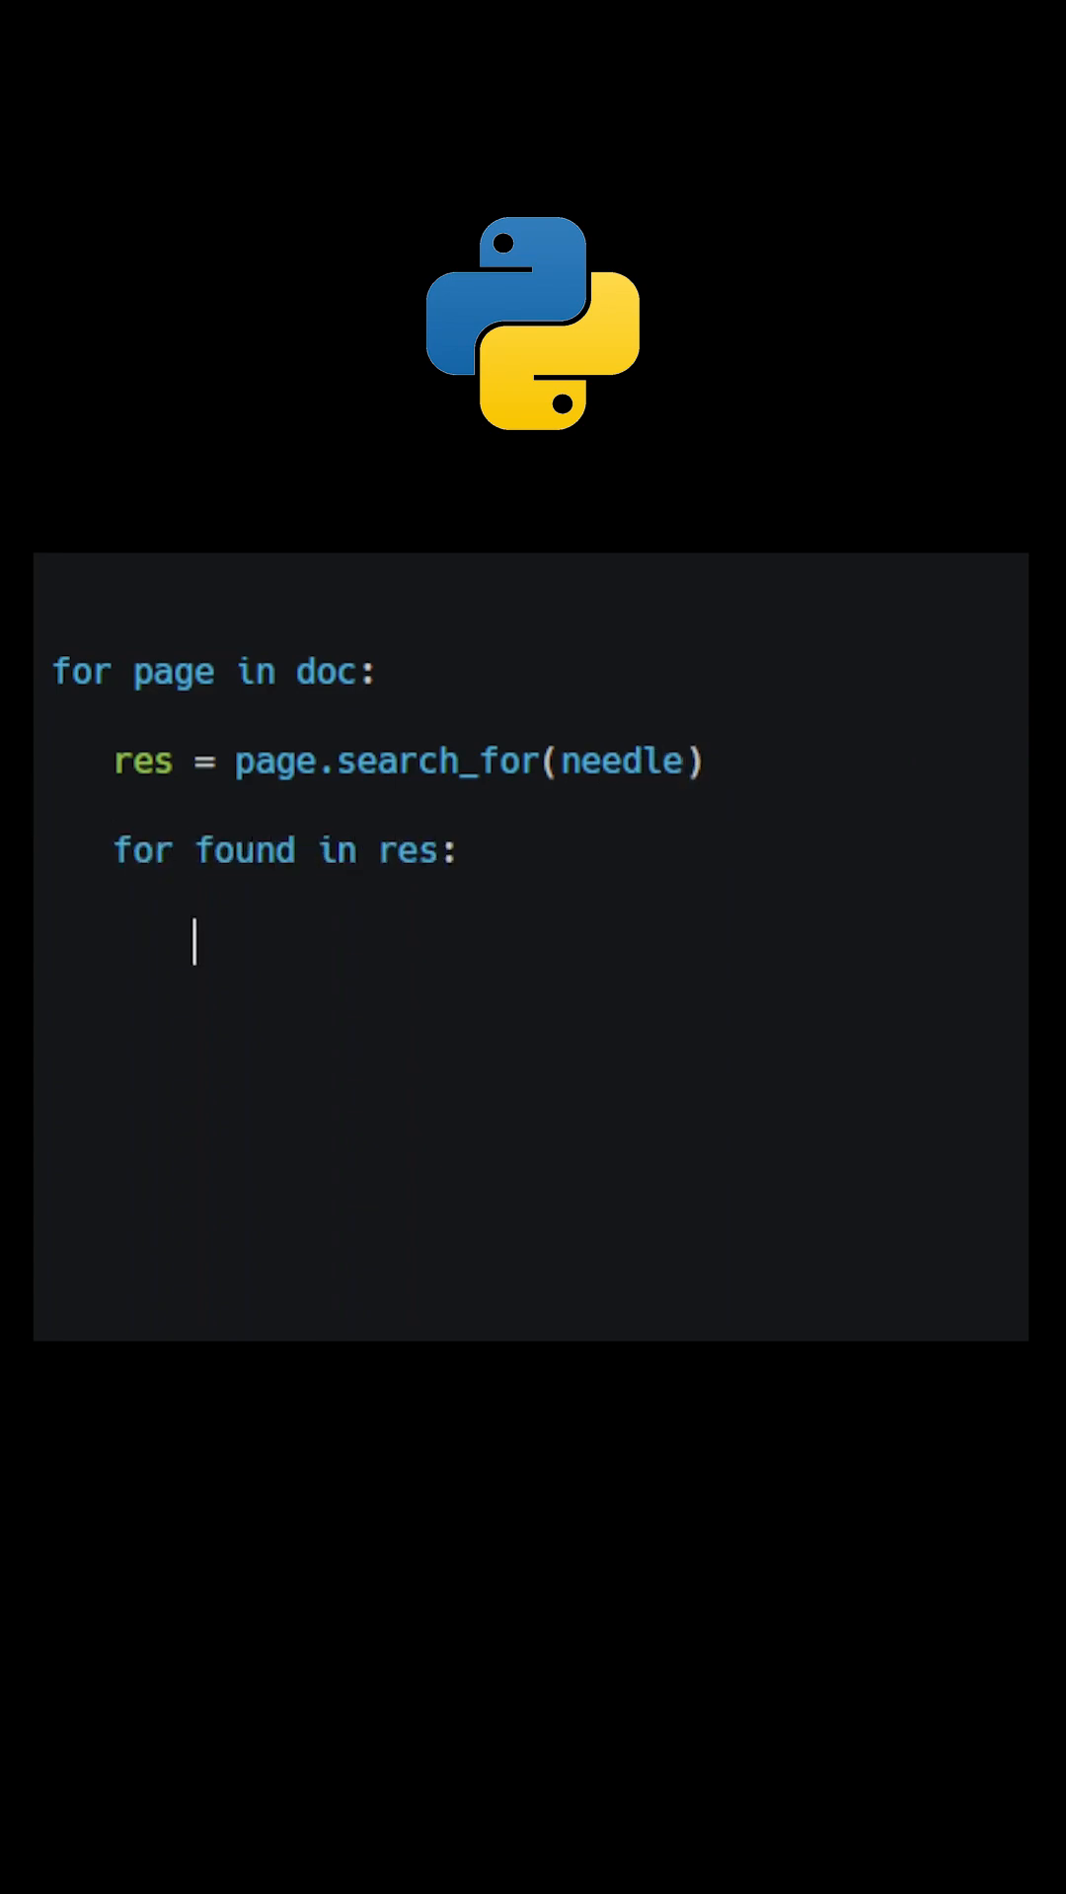
{"action": "type", "text": "page.add_red"}
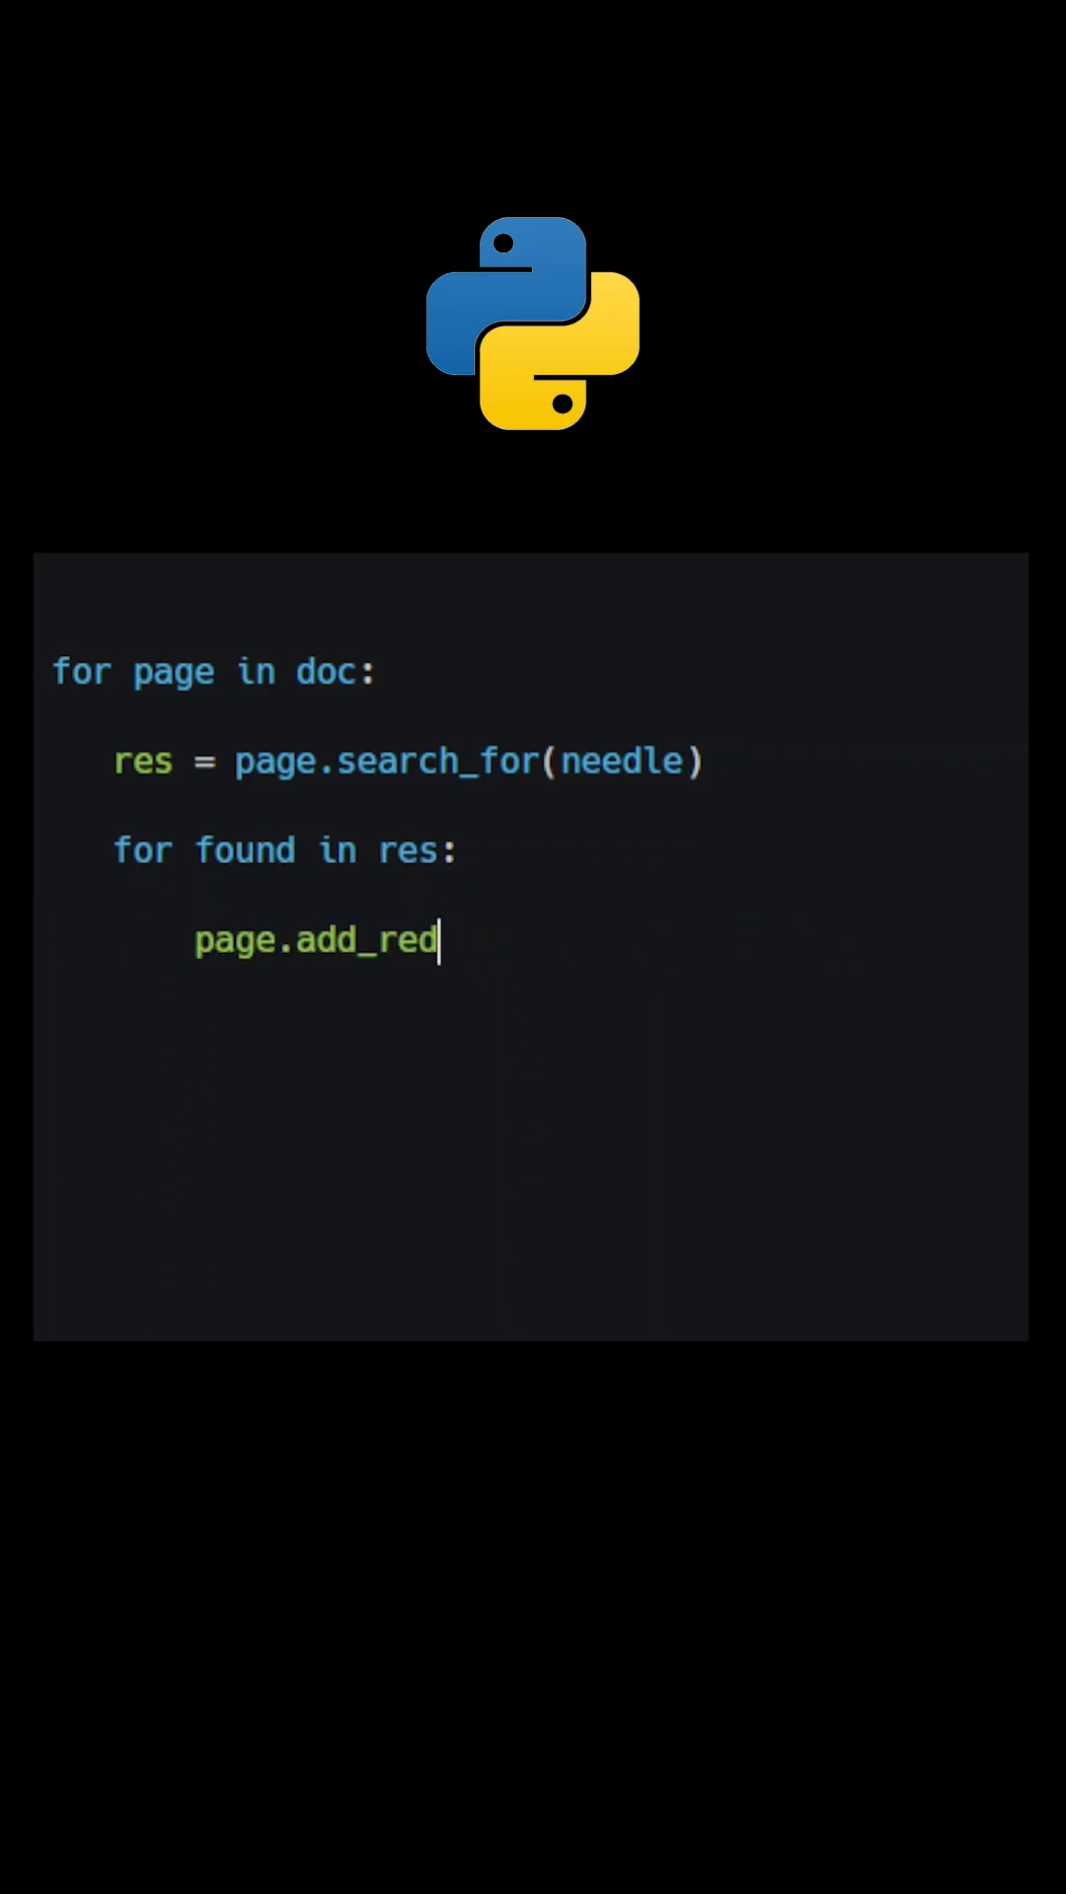
{"action": "type", "text": "act_annot()"}
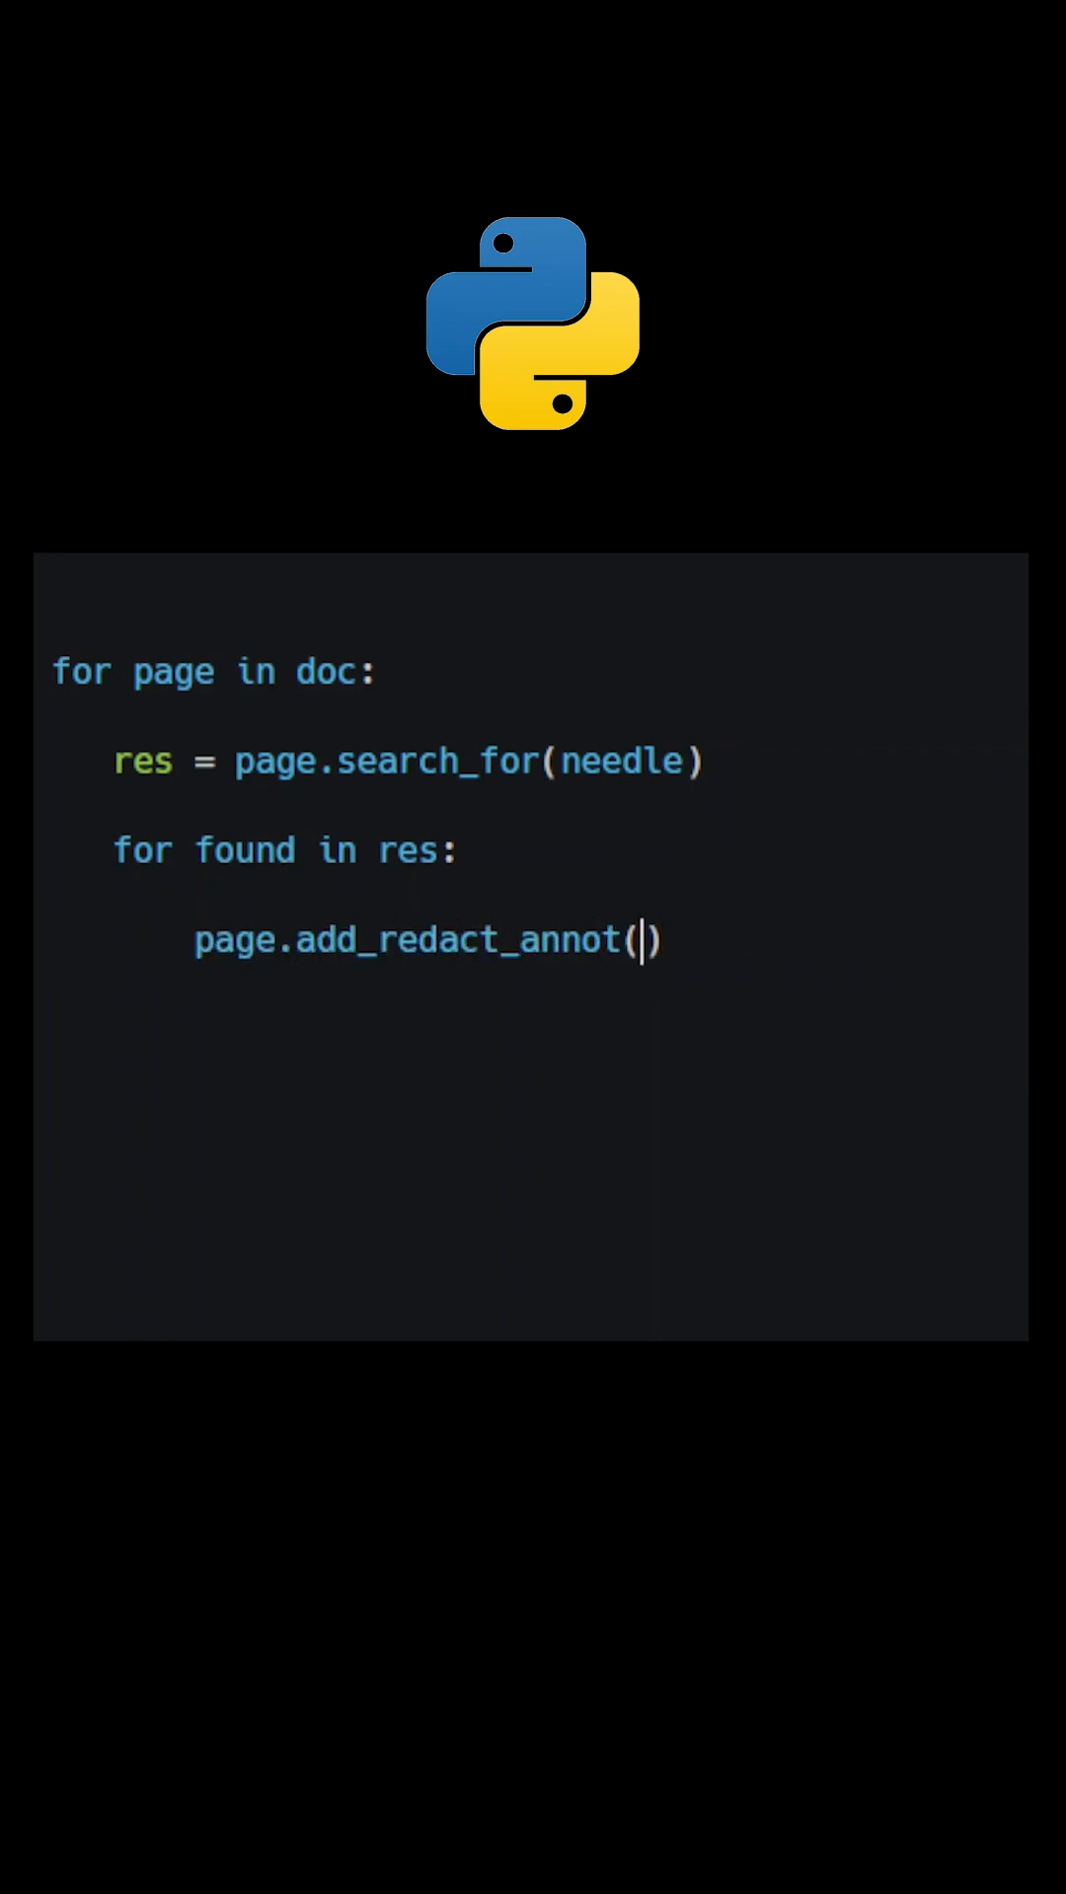
{"action": "type", "text": "found, text="}
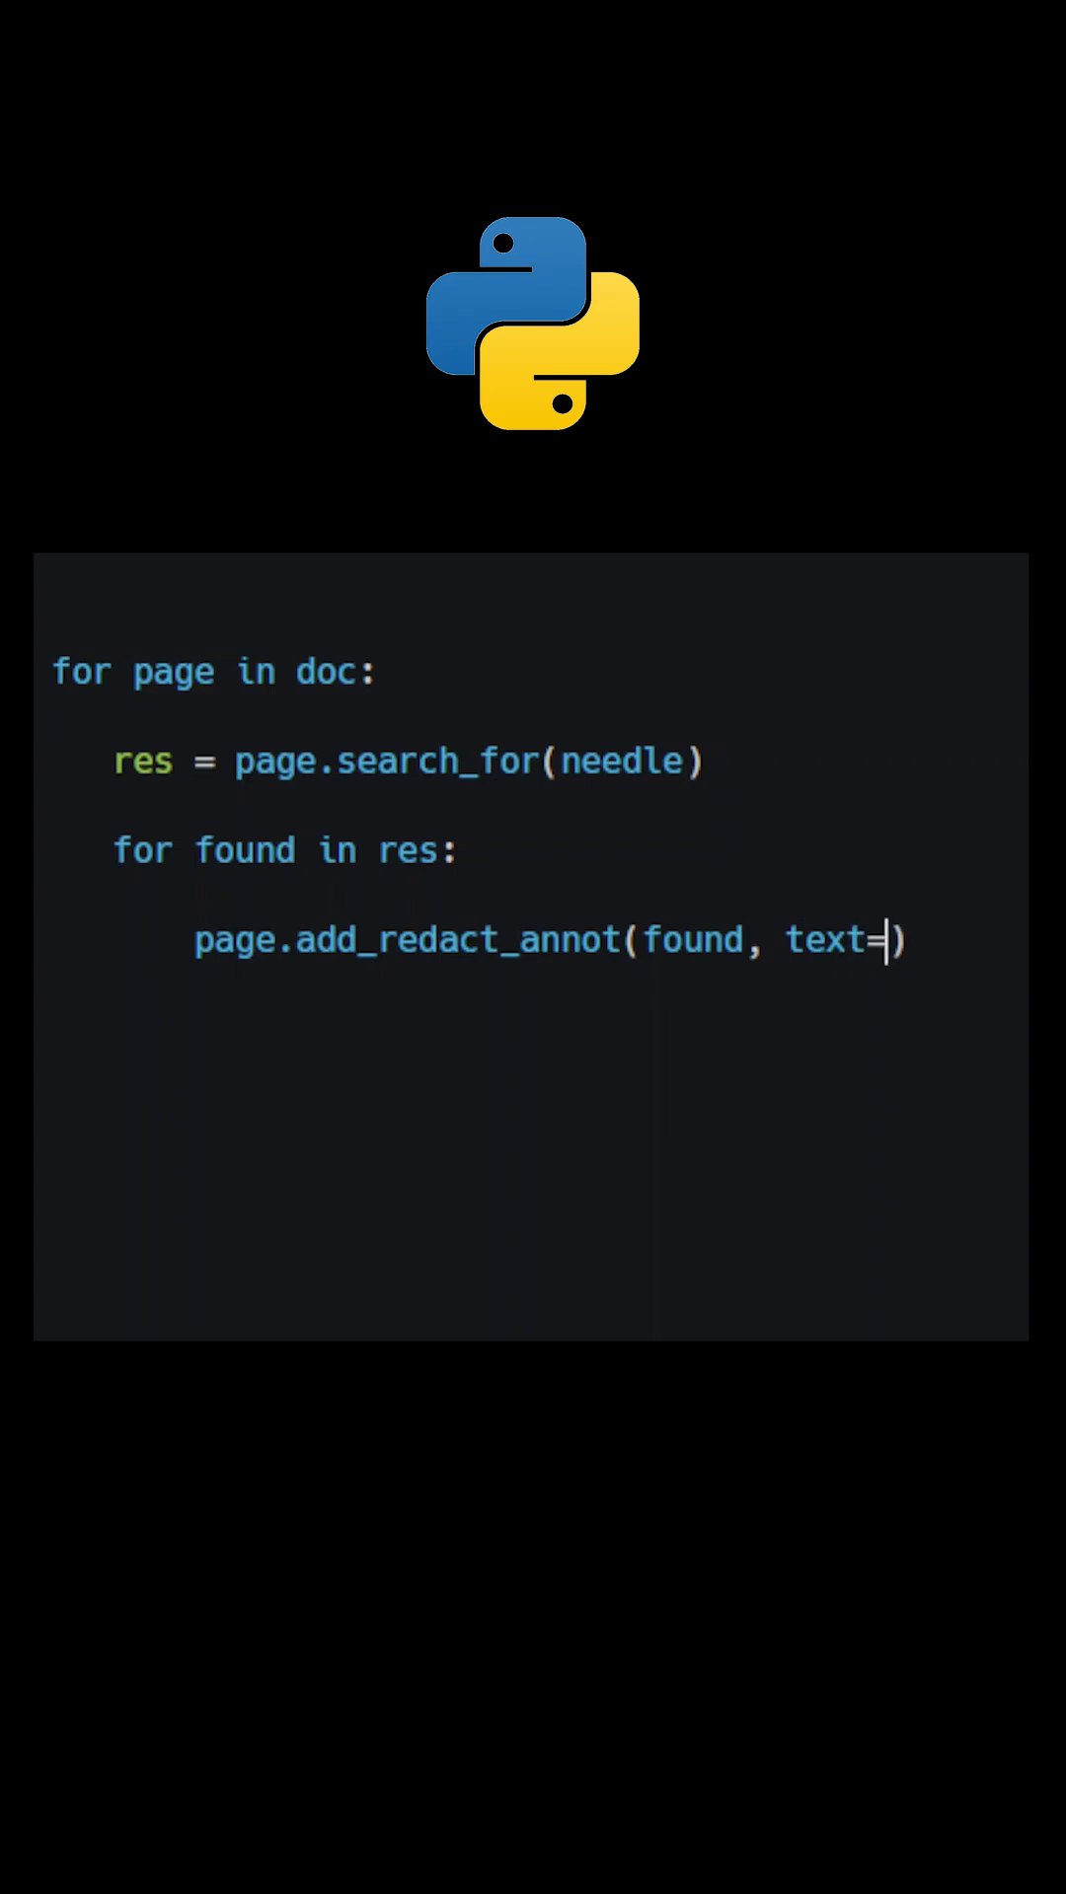
{"action": "type", "text": "None"}
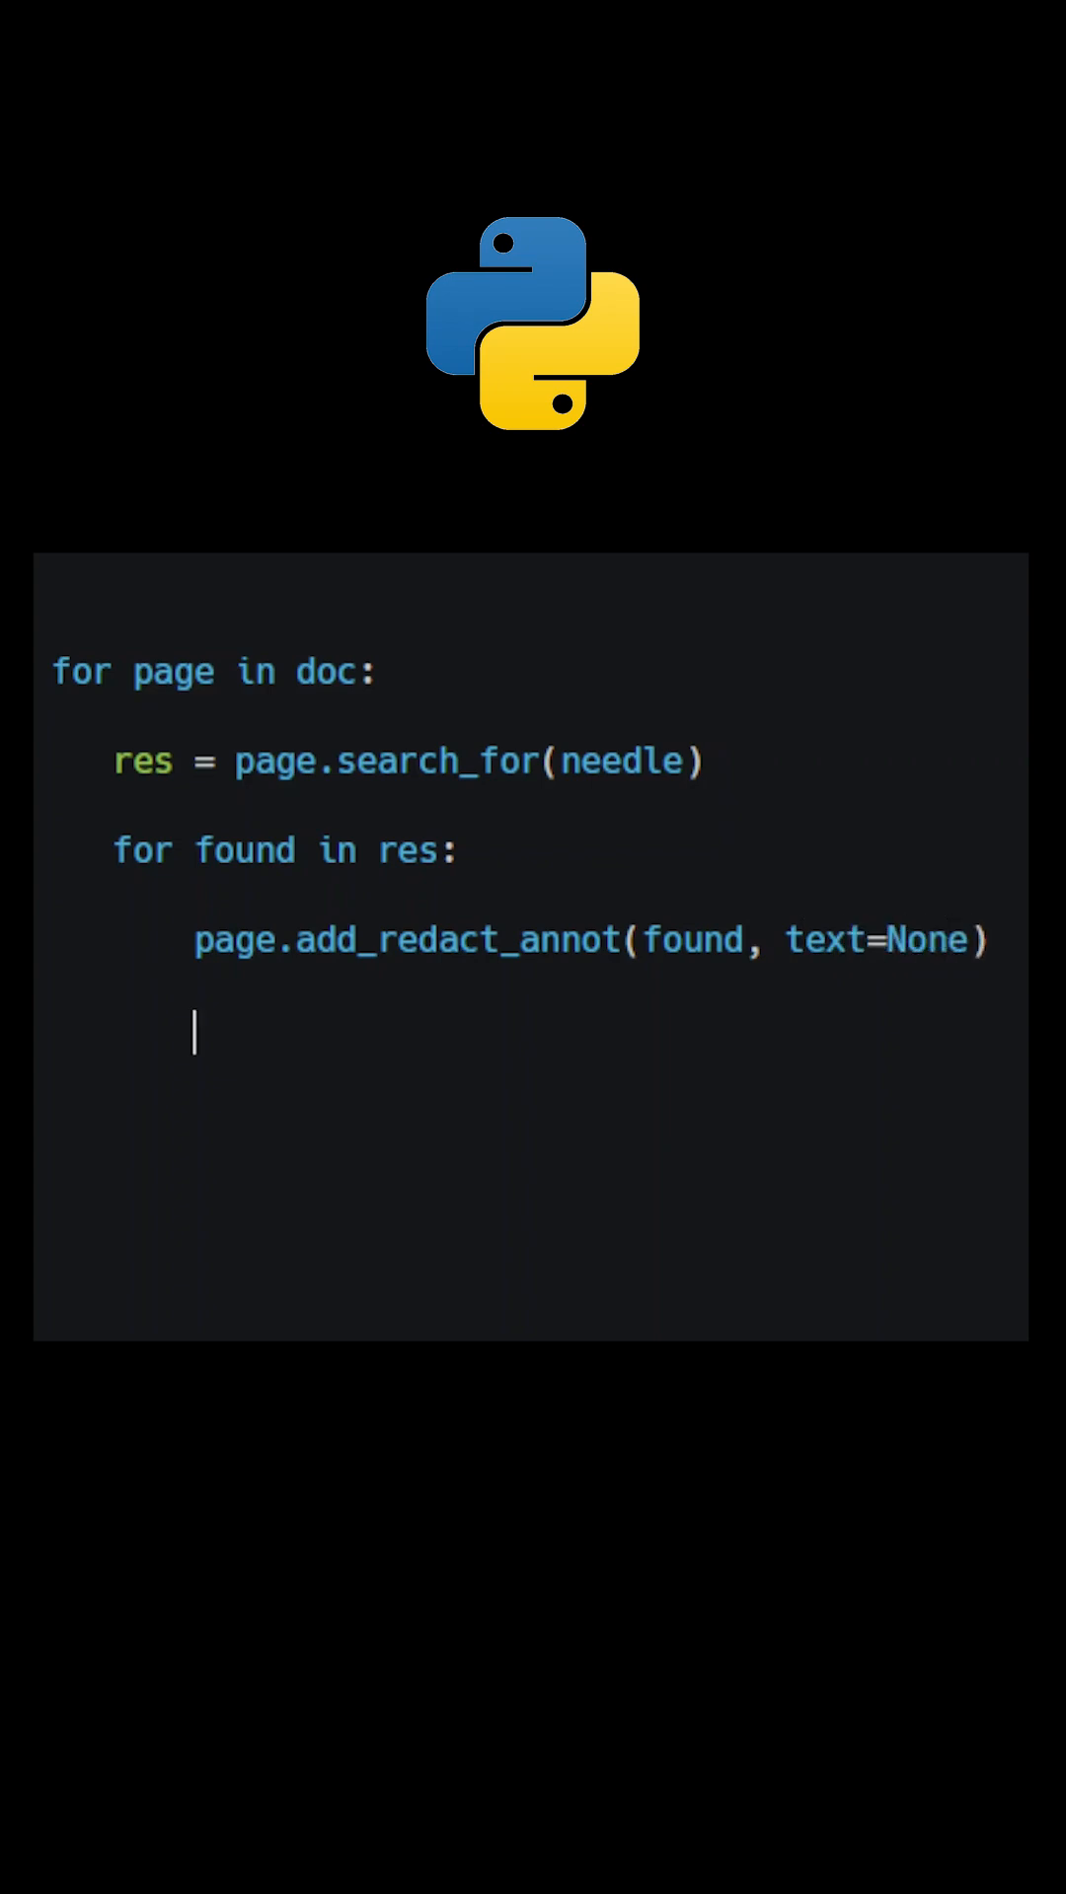
{"action": "type", "text": "page.apply_r"}
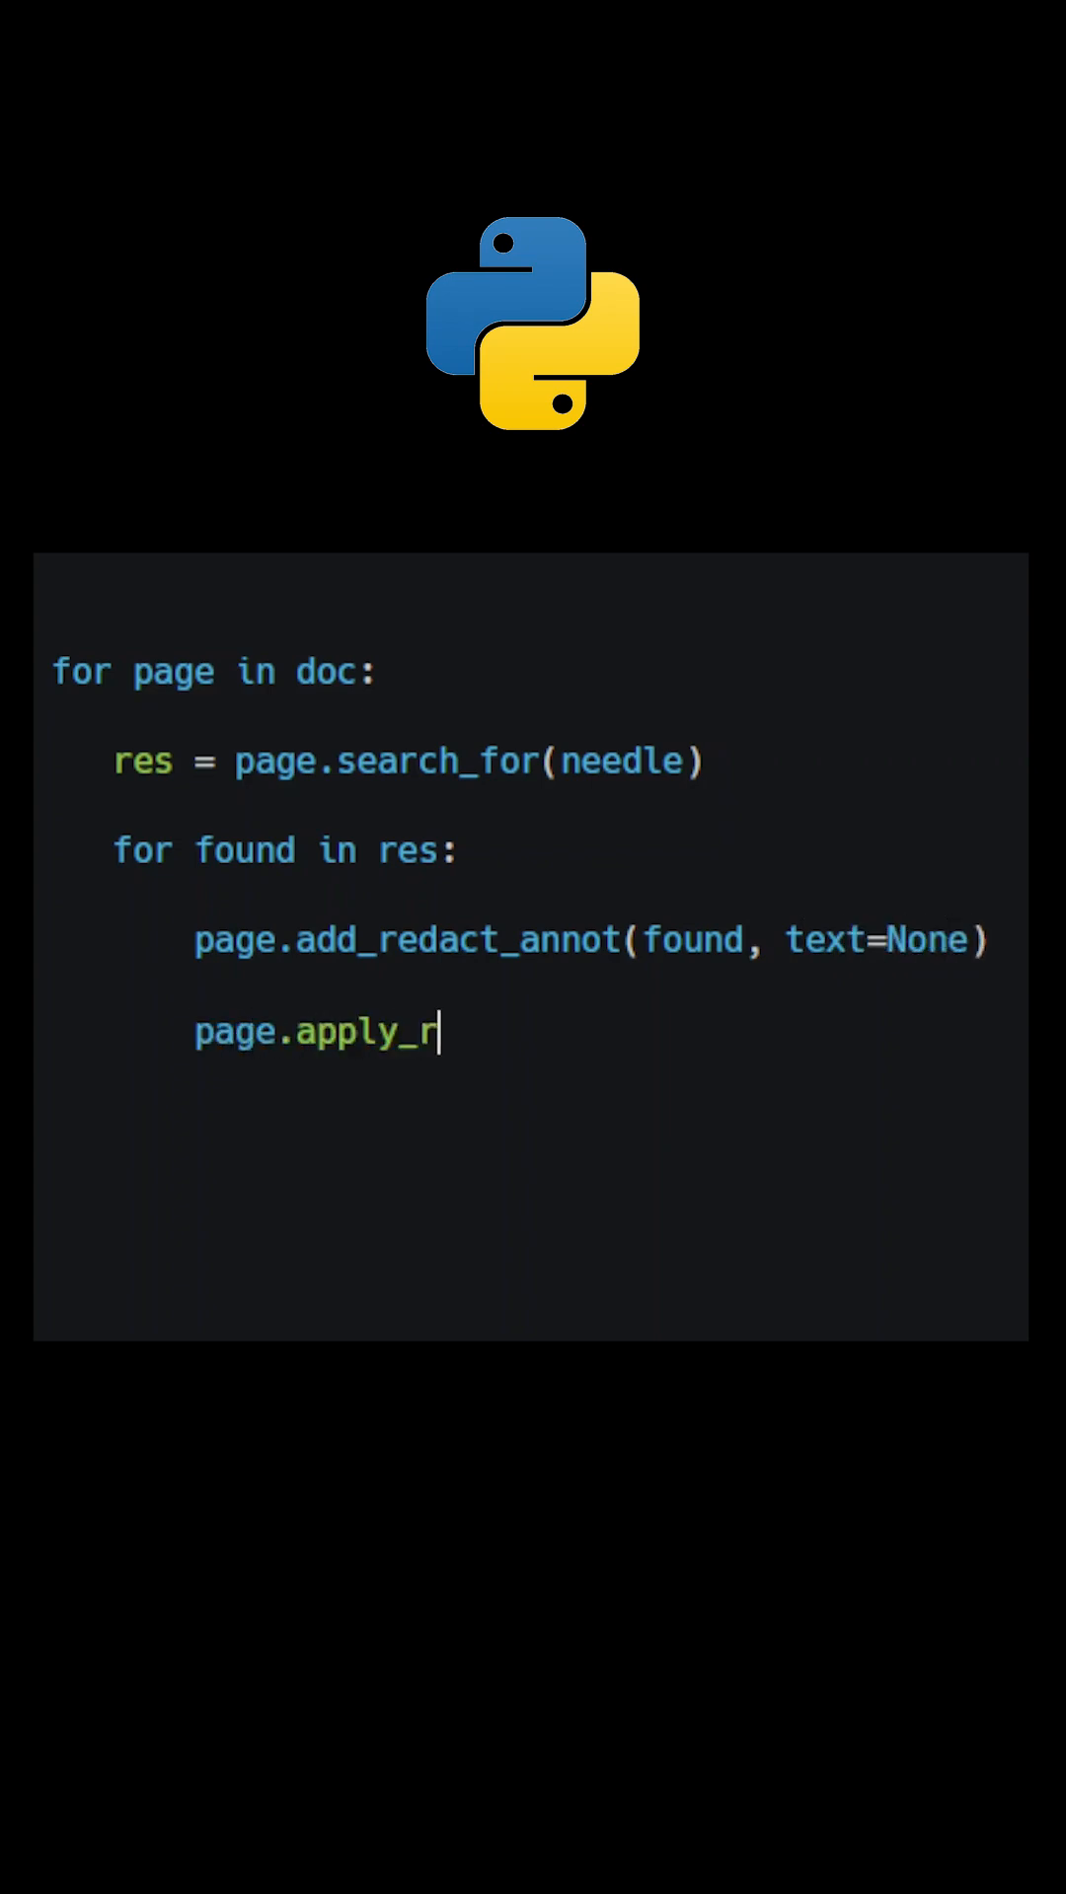
{"action": "type", "text": "edactions()"}
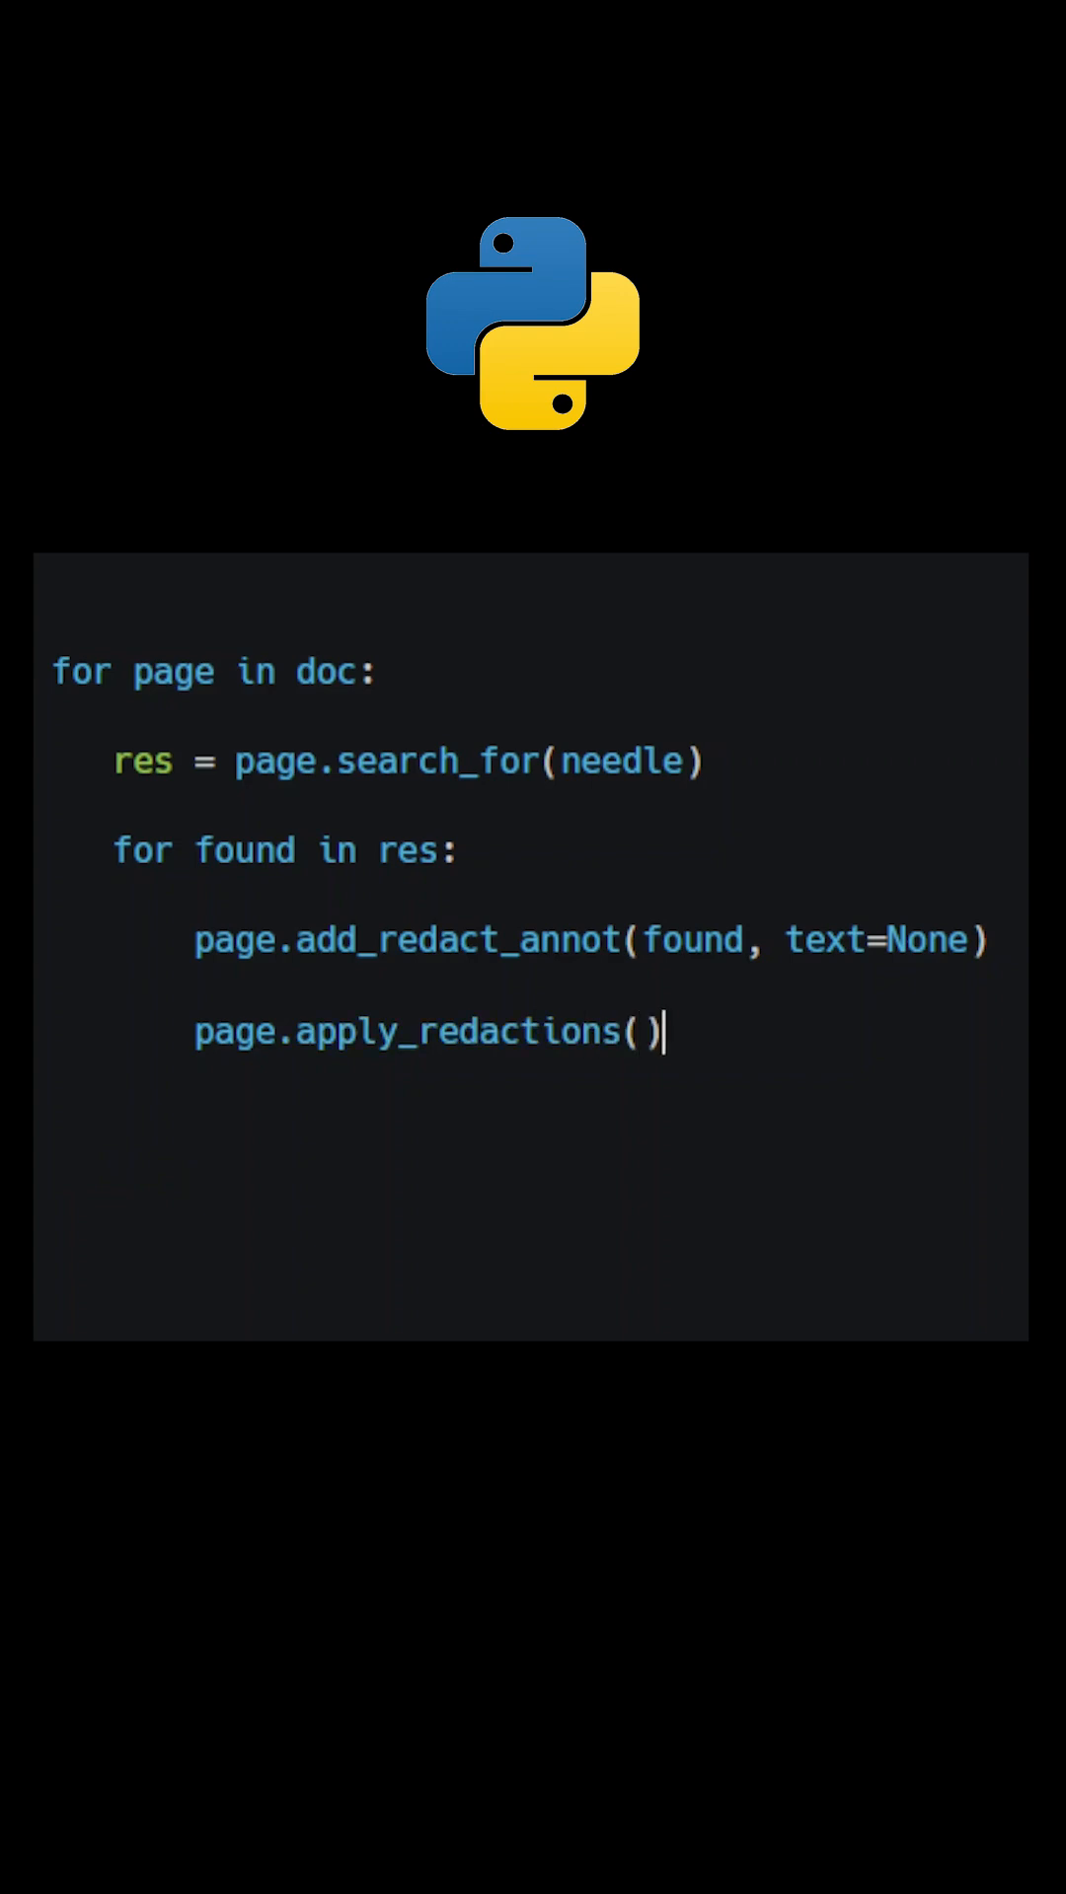
{"action": "type", "text": "doc.s"}
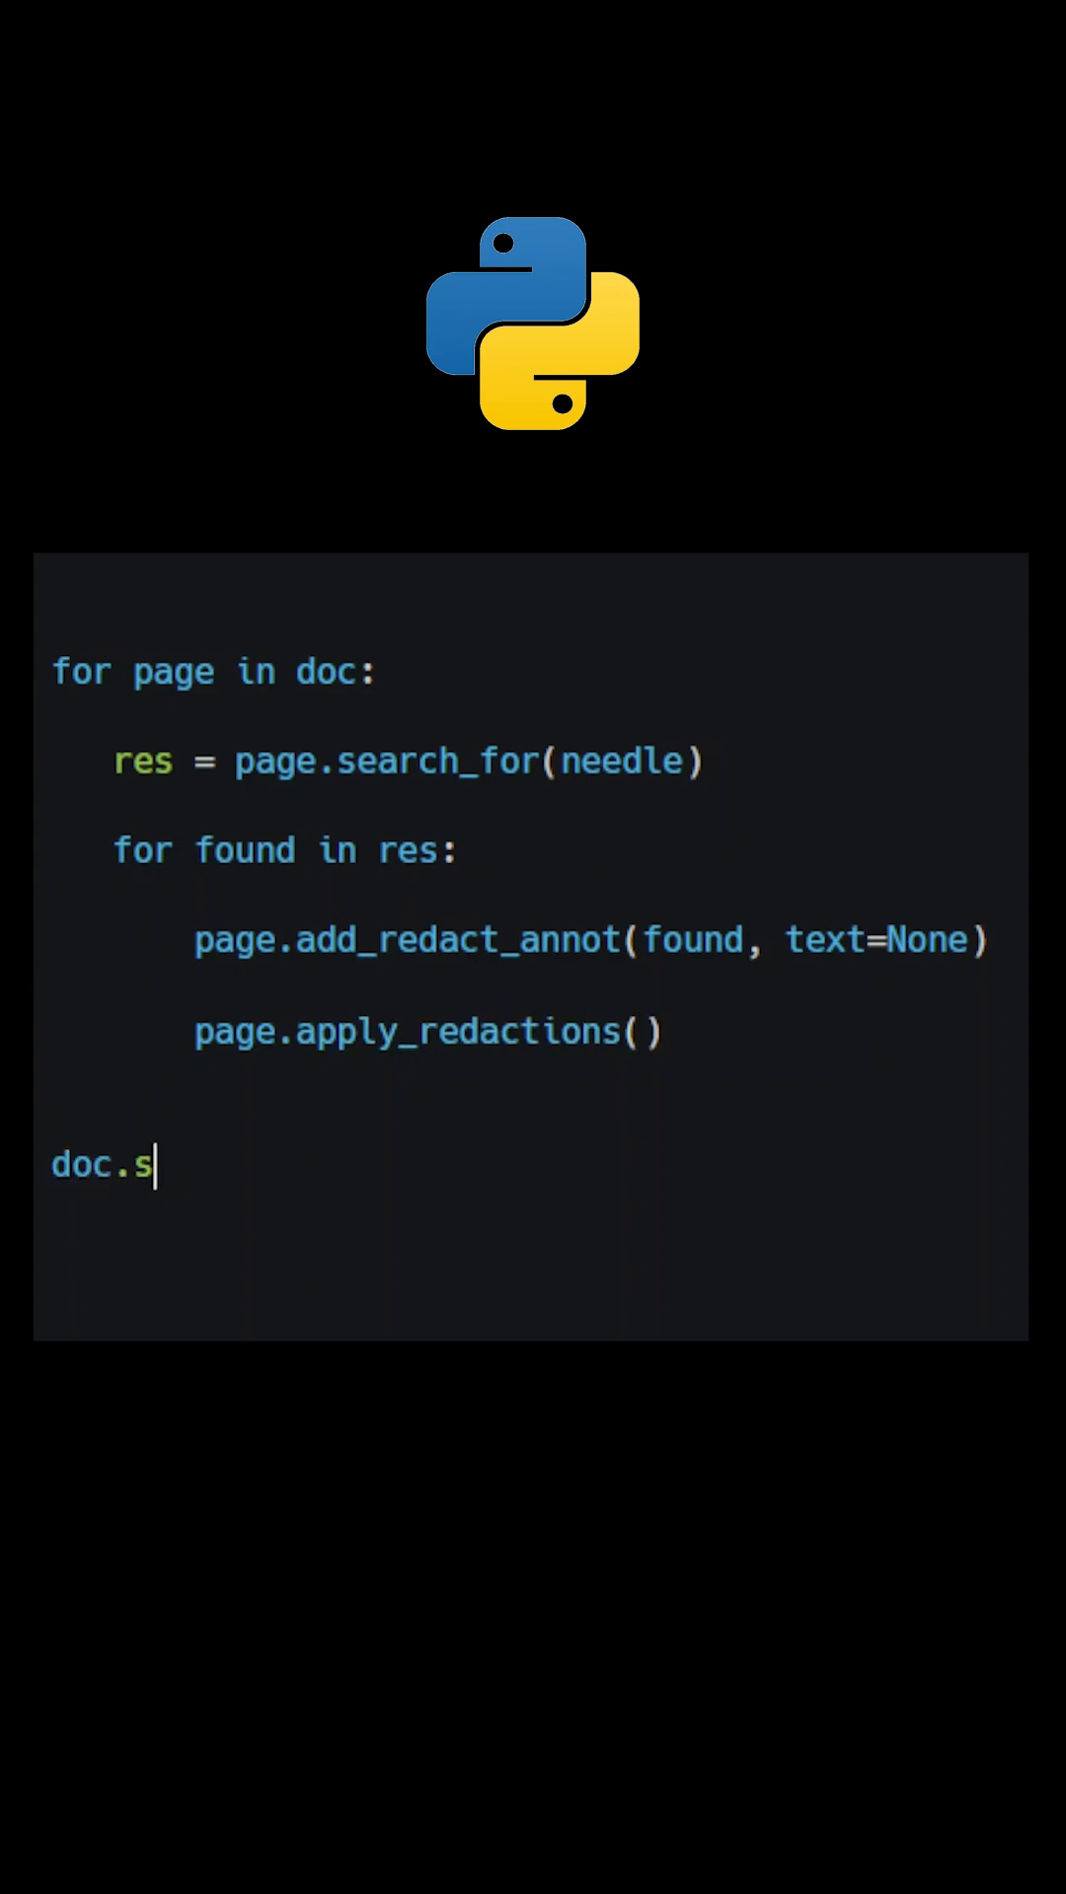
{"action": "type", "text": "ave(\"edi\")"}
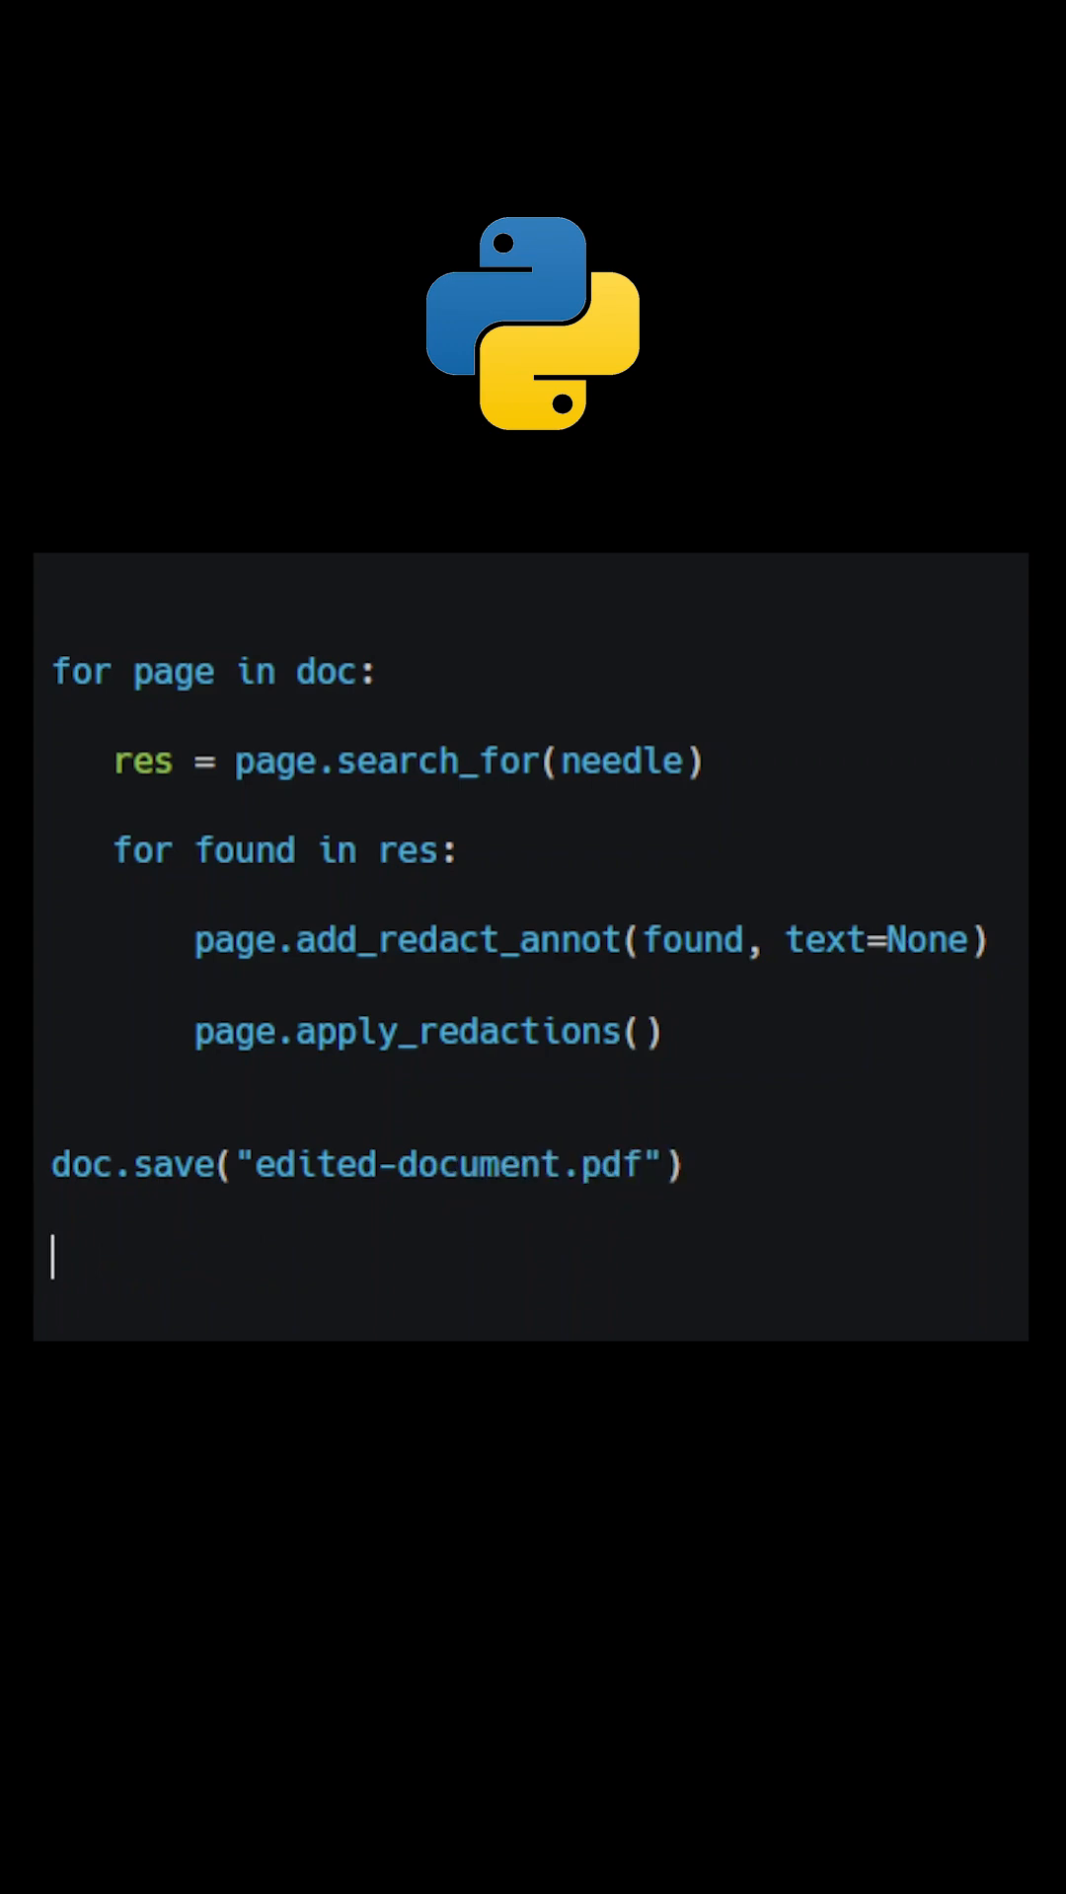
{"action": "type", "text": "doc.close()"}
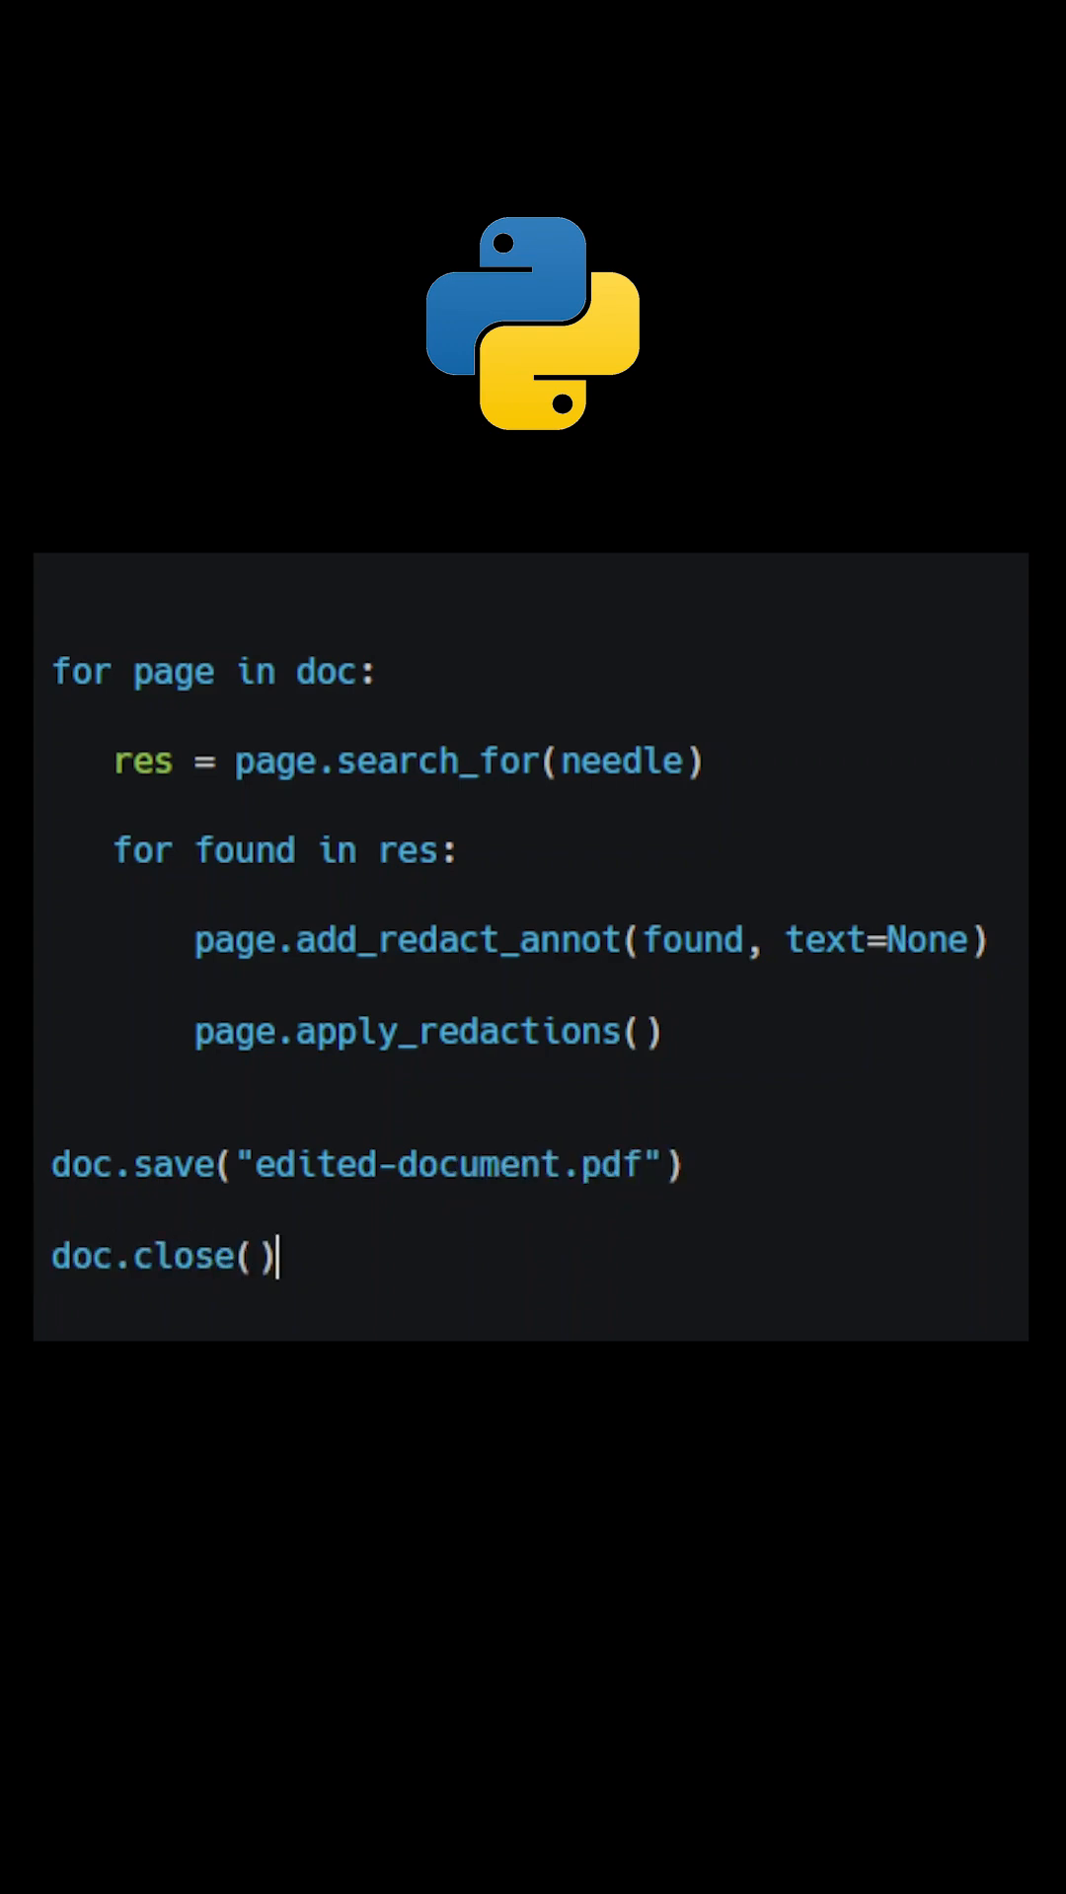